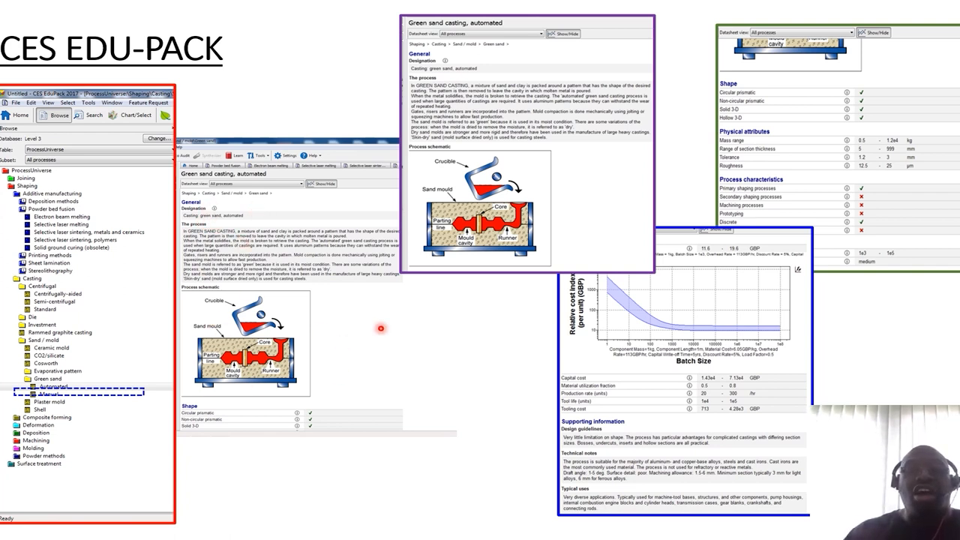
{"action": "mouse_move", "coordinate": [279, 267]}
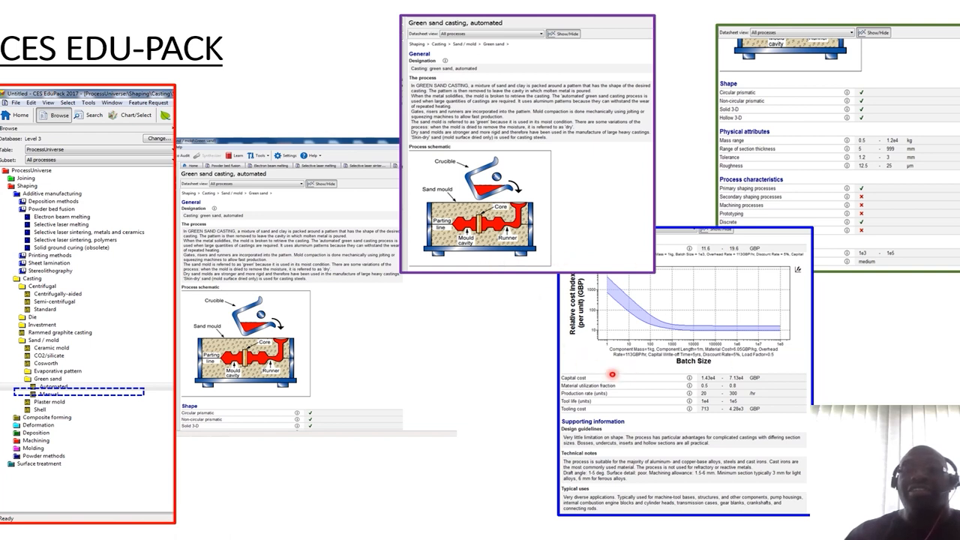
{"action": "mouse_move", "coordinate": [711, 441]}
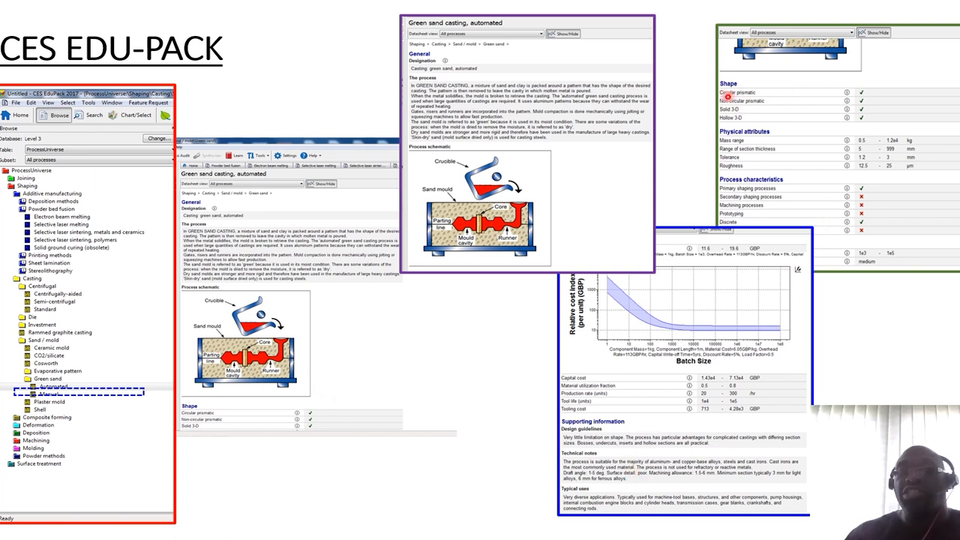
{"action": "mouse_move", "coordinate": [756, 107]}
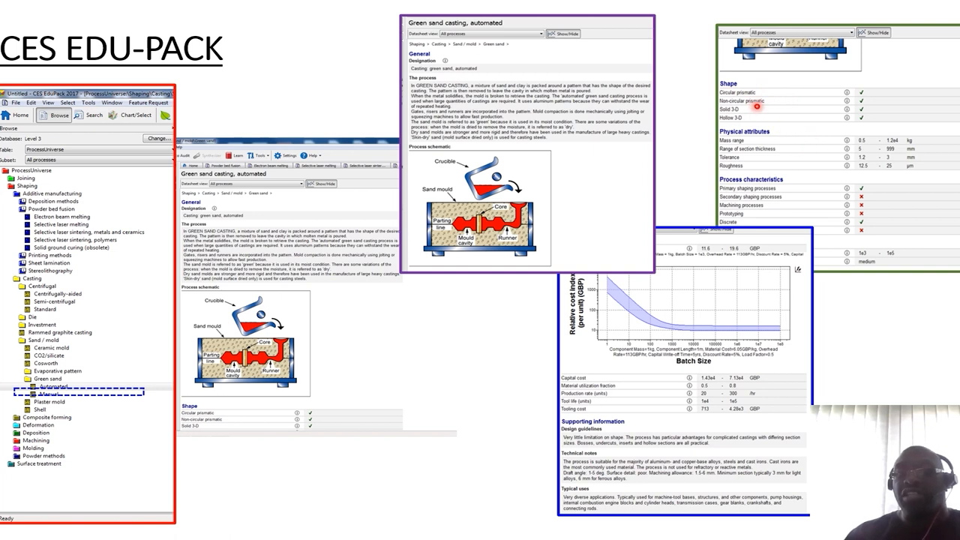